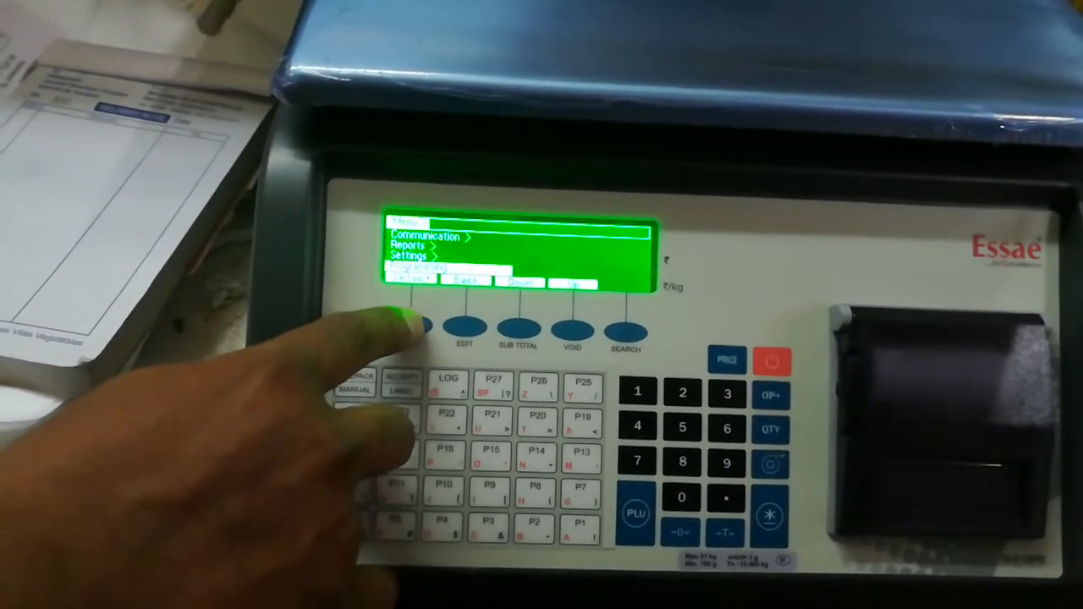
Enter the first section of the scale's main menu
{"action": "left_click", "coordinate": [410, 330]}
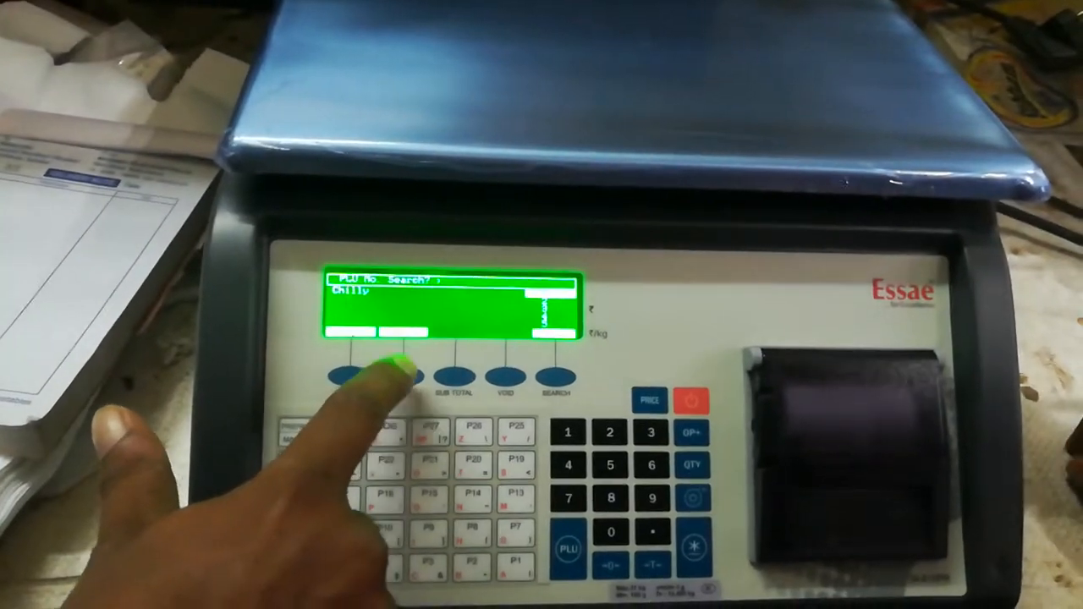
Open PLU 6 'Chilly' for editing, then save and exit to the PLU list
{"action": "left_click", "coordinate": [402, 372]}
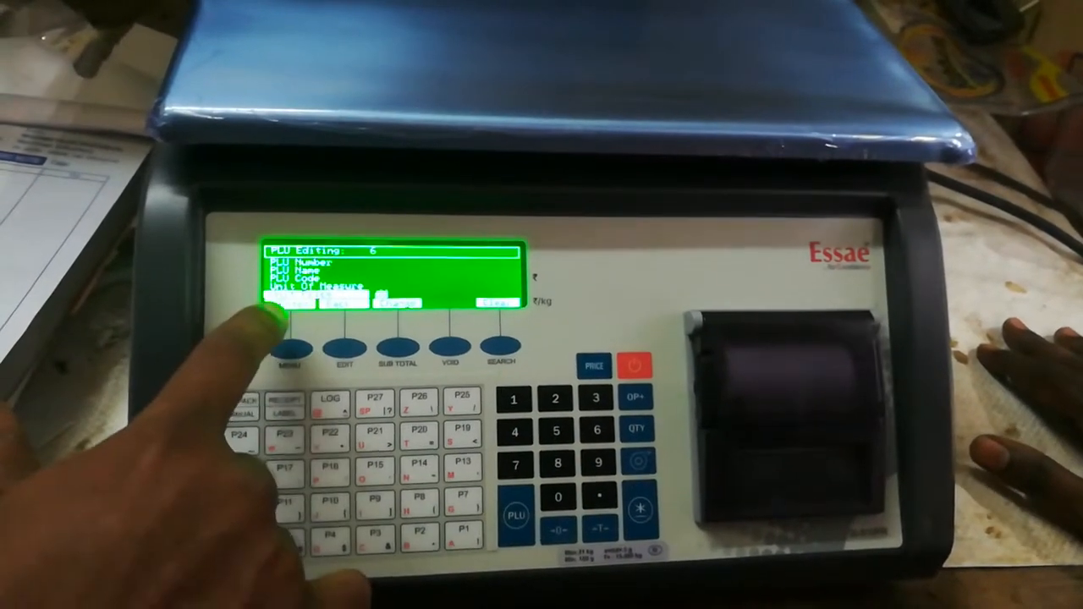
{"action": "left_click", "coordinate": [290, 351]}
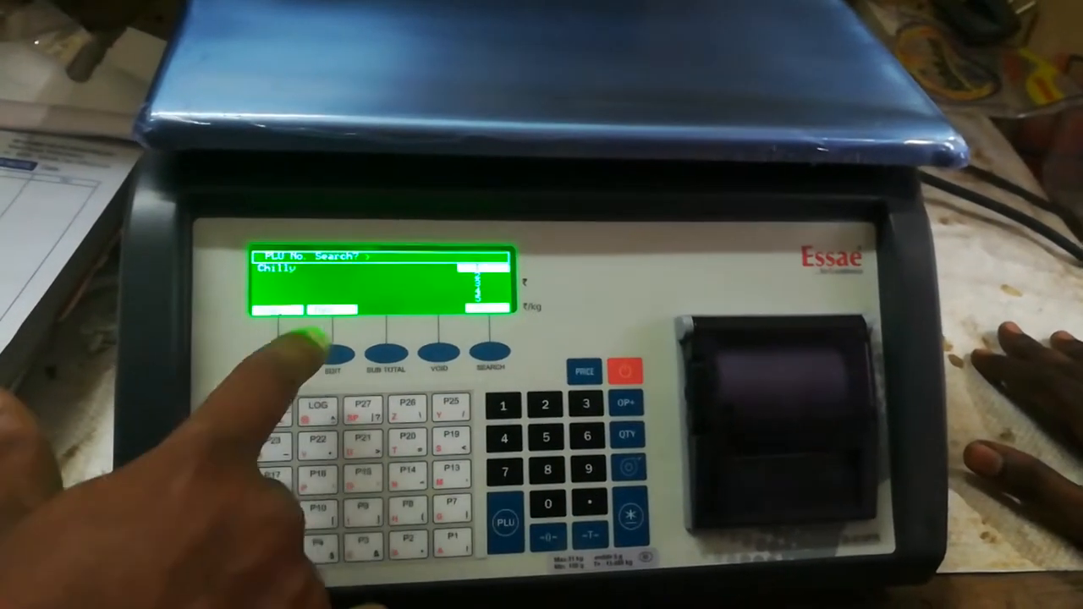